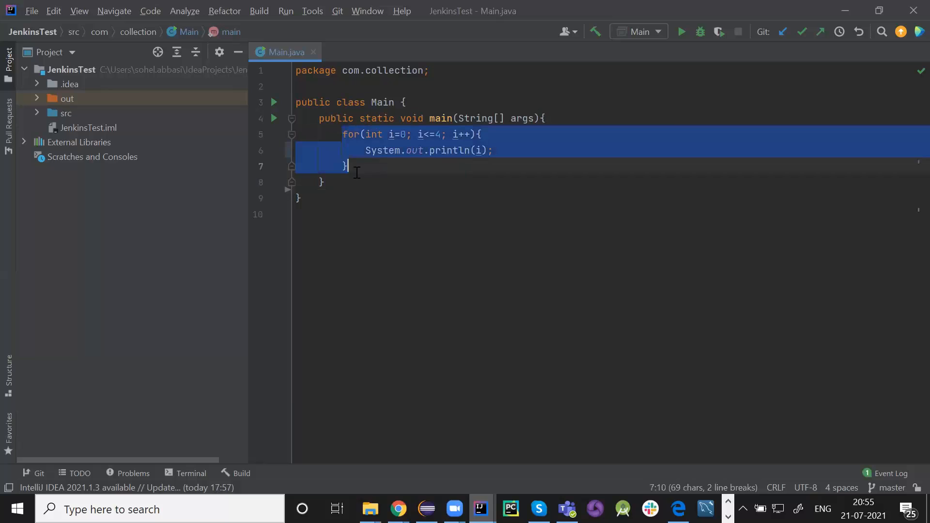
# Step: Finish the for-loop edits in Main.java and bring up the JenkinsTest folder in File Explorer
pyautogui.click(502, 153)
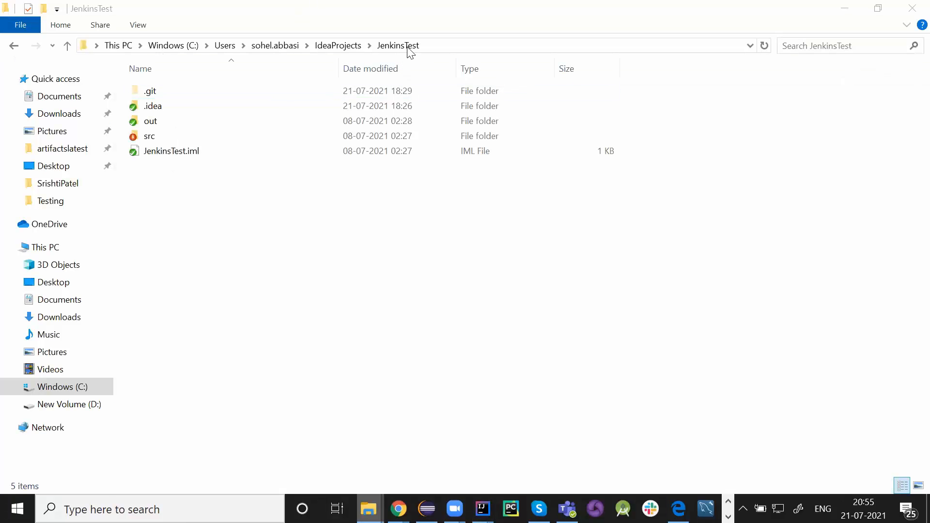
# Step: Browse the JenkinsTest folder (.git, .idea, out, src) and bring up its TortoiseGit context menu
pyautogui.click(149, 135)
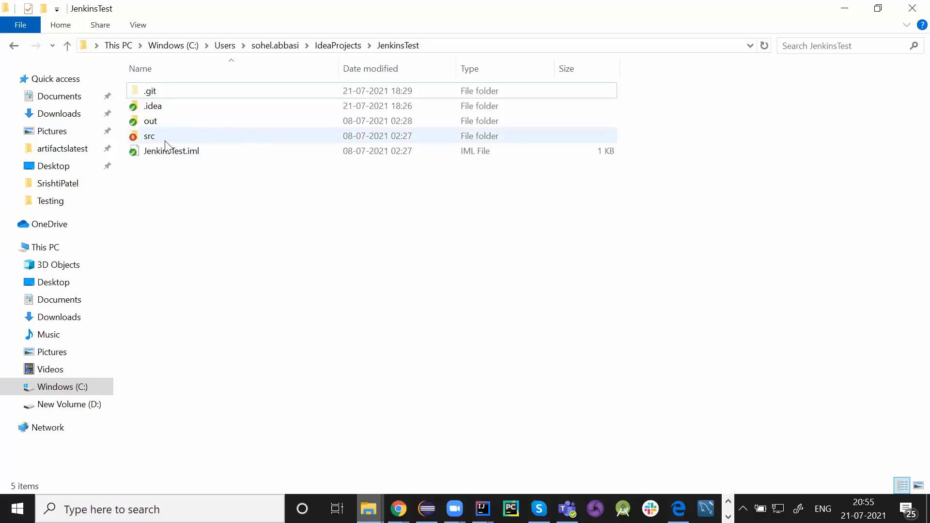
pyautogui.click(153, 105)
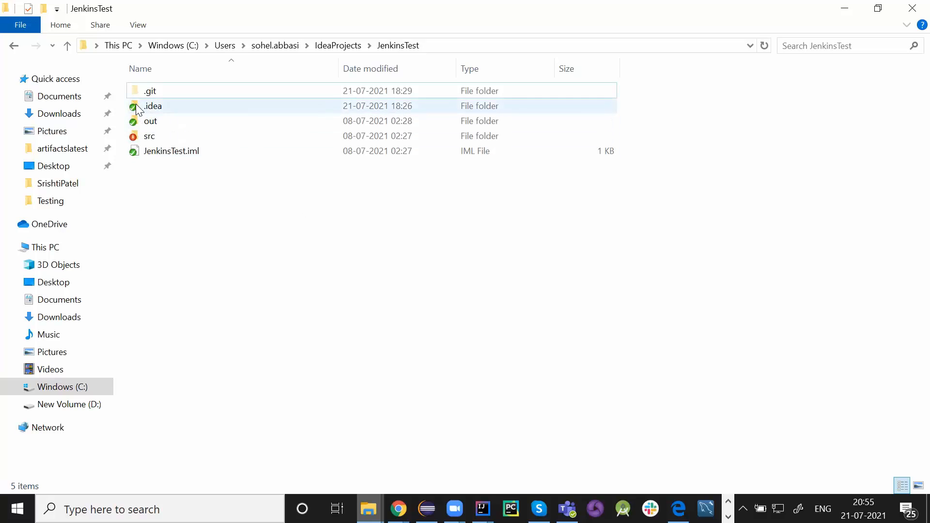
pyautogui.click(172, 151)
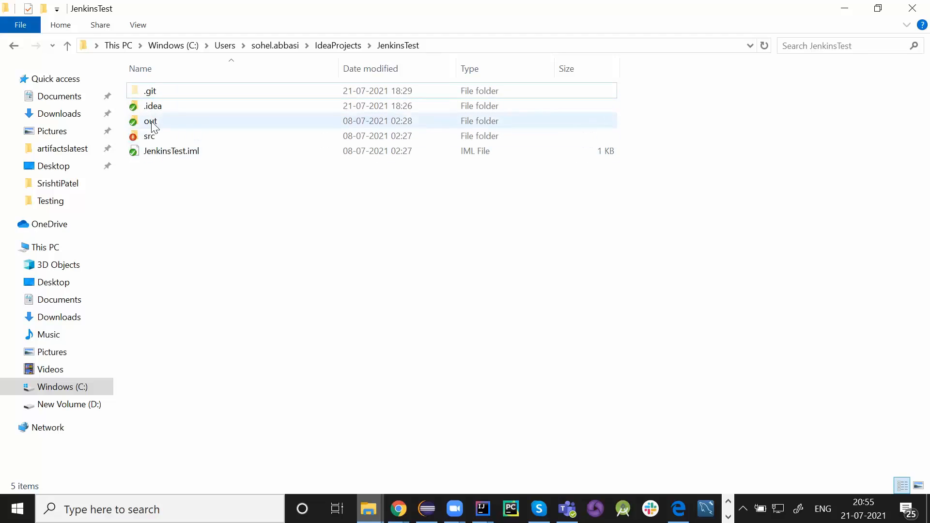
pyautogui.moveTo(153, 106)
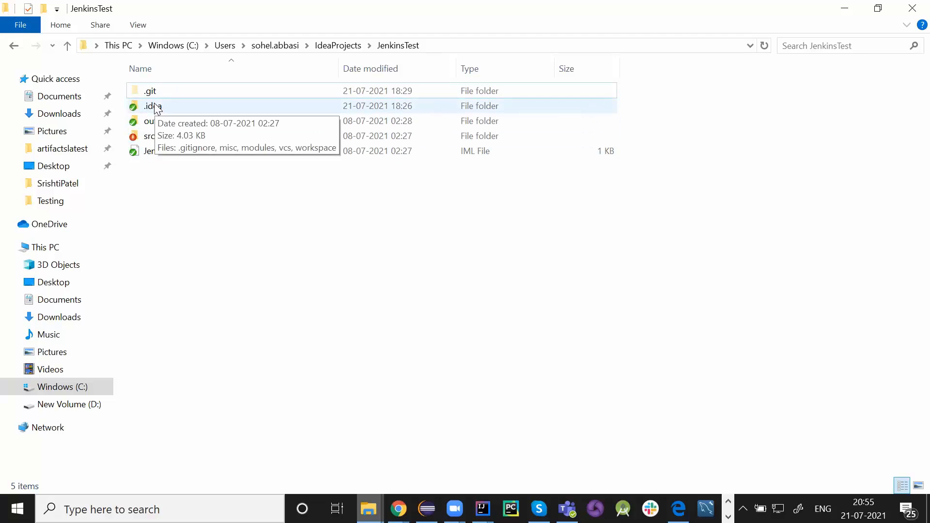
pyautogui.click(149, 136)
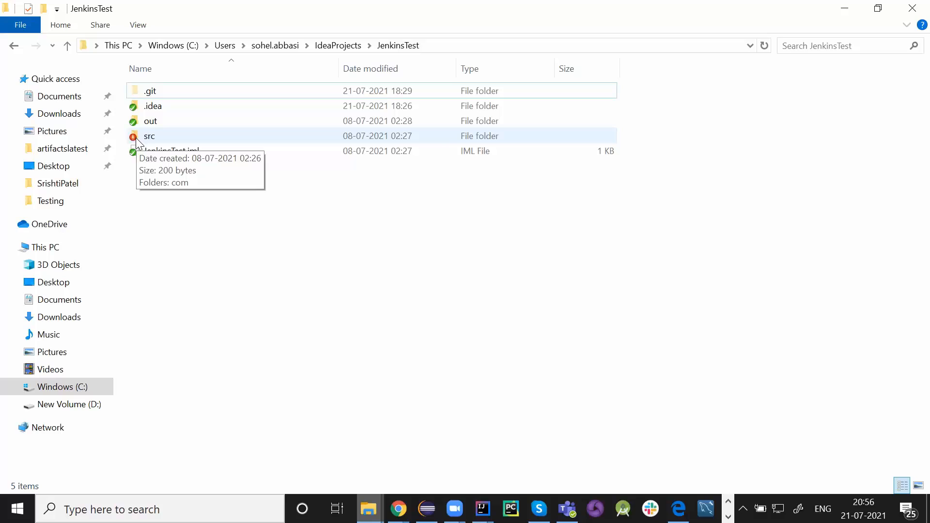
pyautogui.moveTo(296, 236)
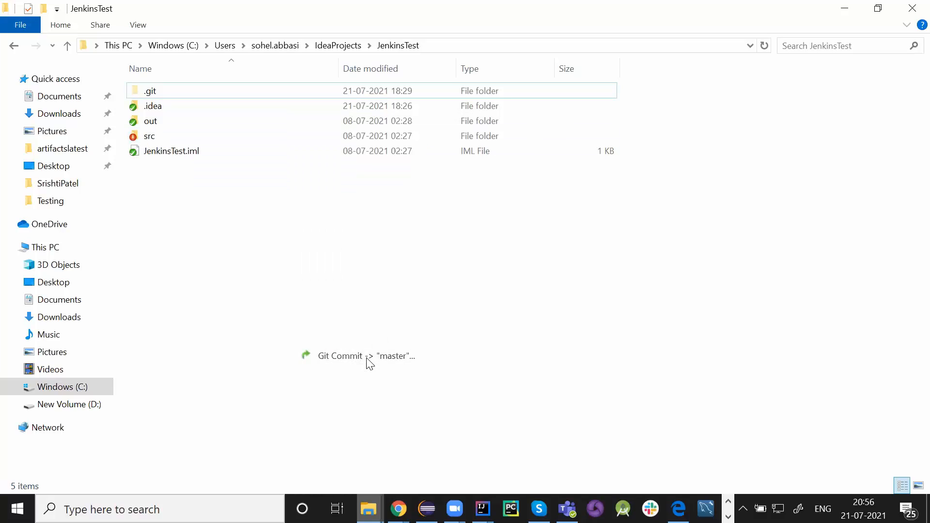
# Step: Commit the modified Main.java to master with message lc21072021 using Commit & Push
pyautogui.click(340, 355)
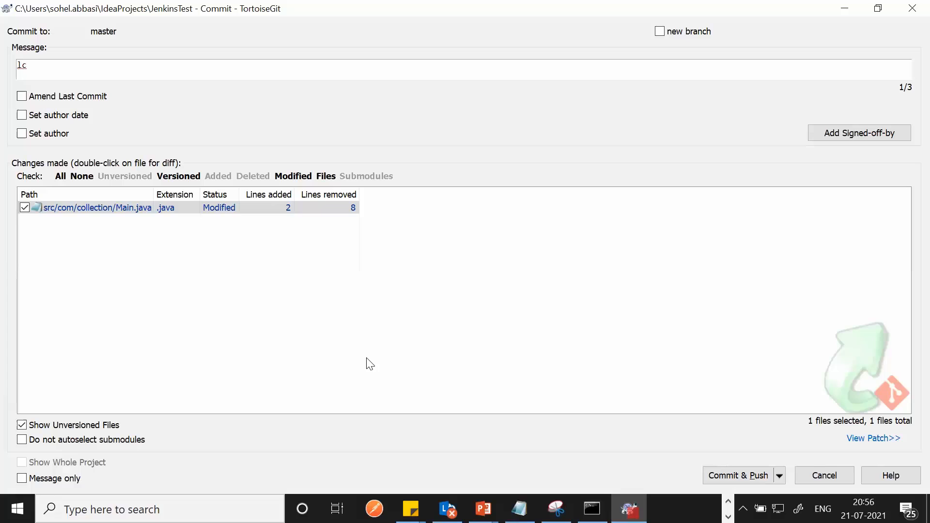
pyautogui.write('2107201')
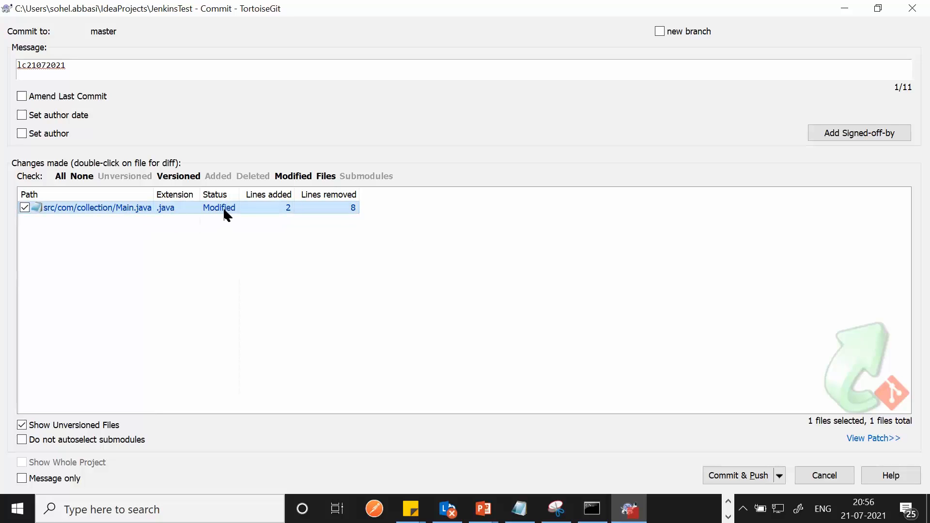
pyautogui.moveTo(333, 212)
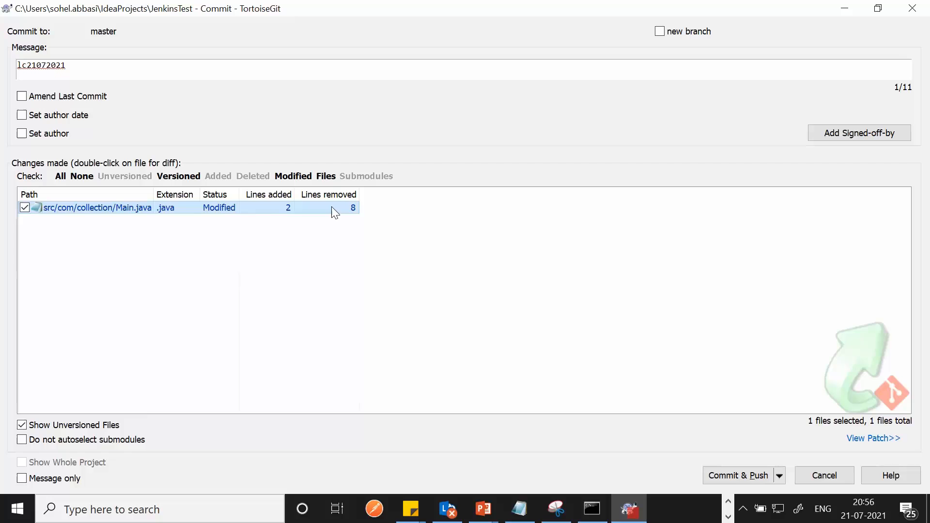
pyautogui.click(738, 474)
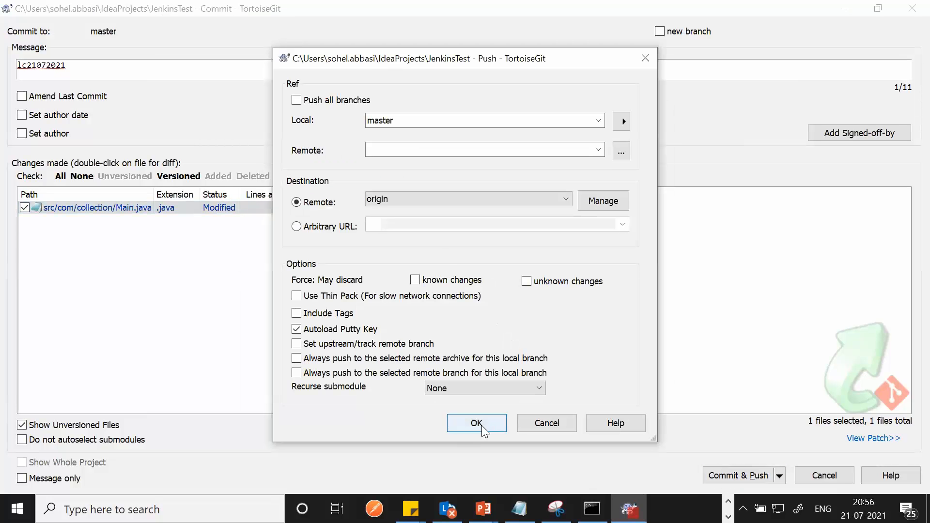
# Step: Push master to origin, supplying the GitHub username and password when prompted
pyautogui.click(477, 423)
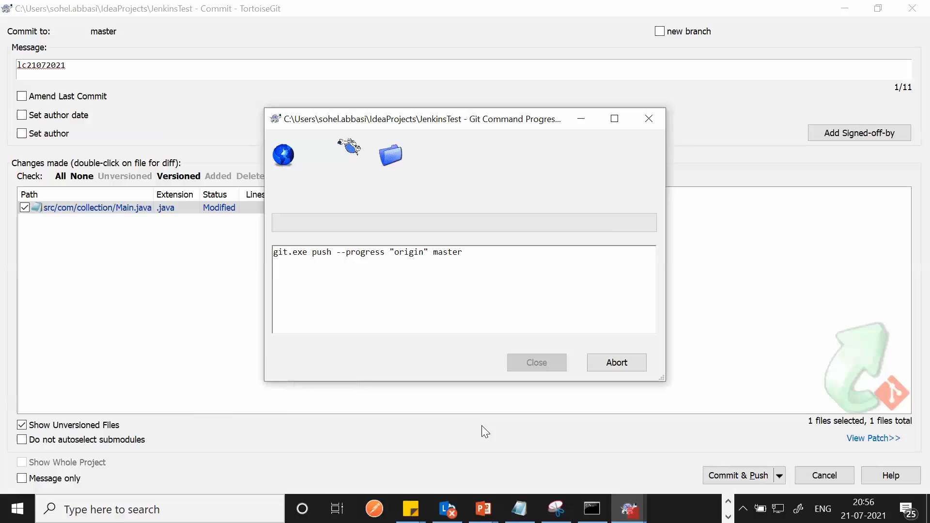
pyautogui.write('SyntaxTechnologies')
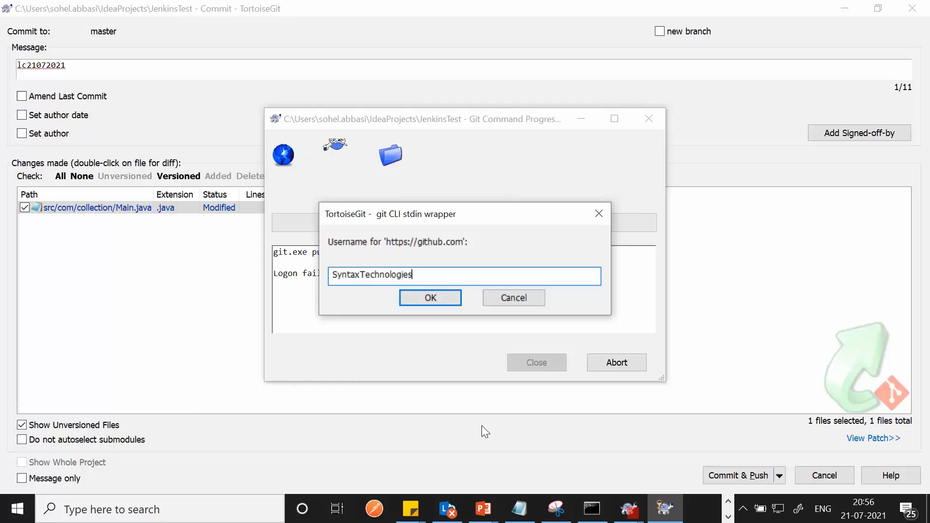
pyautogui.click(429, 297)
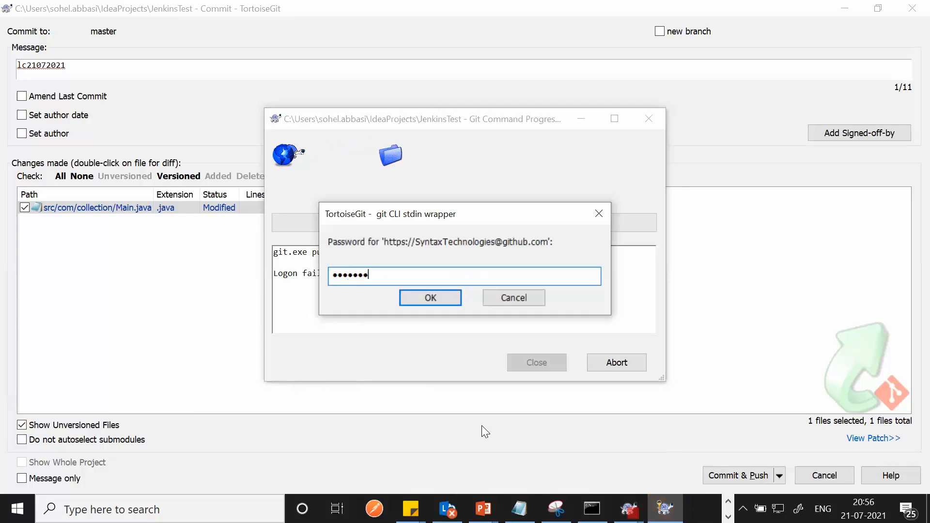
pyautogui.click(429, 297)
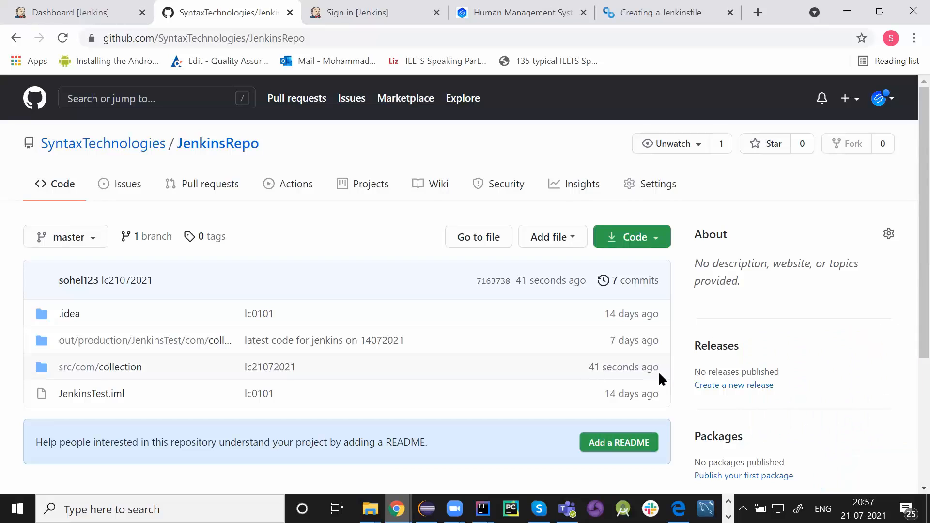
# Step: View src/com/collection in JenkinsRepo showing Main.java's lc21072021 commit, then return to IntelliJ IDEA
pyautogui.click(100, 367)
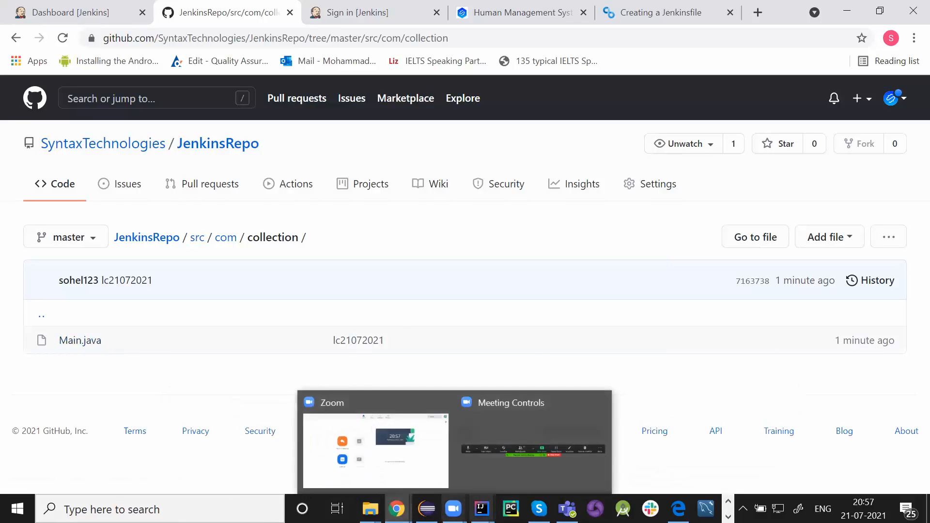
pyautogui.click(480, 508)
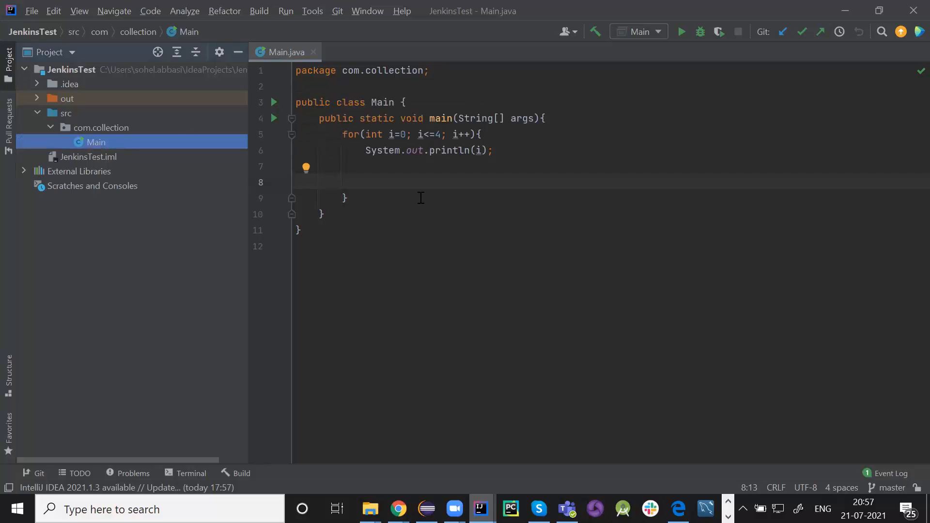
# Step: Select all of the Main.java source to review it, then deselect
pyautogui.press('ctrl+a')
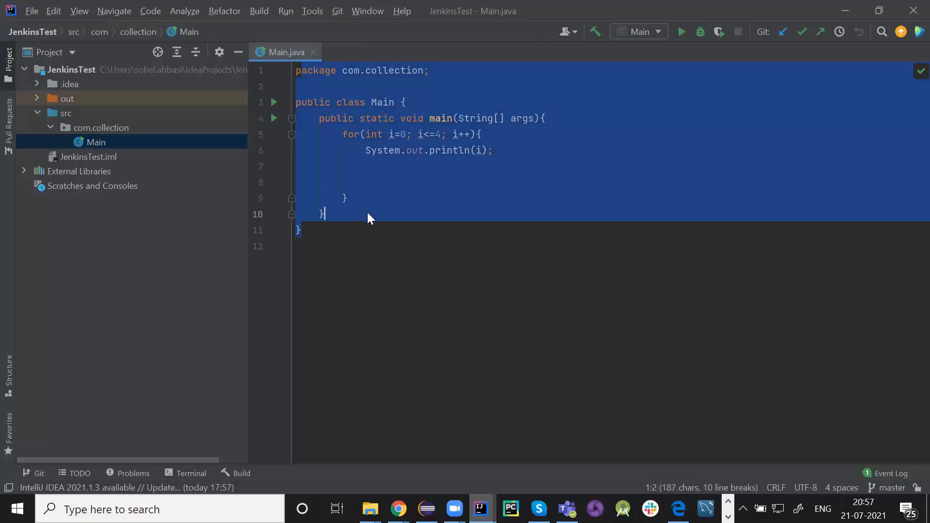
pyautogui.click(322, 214)
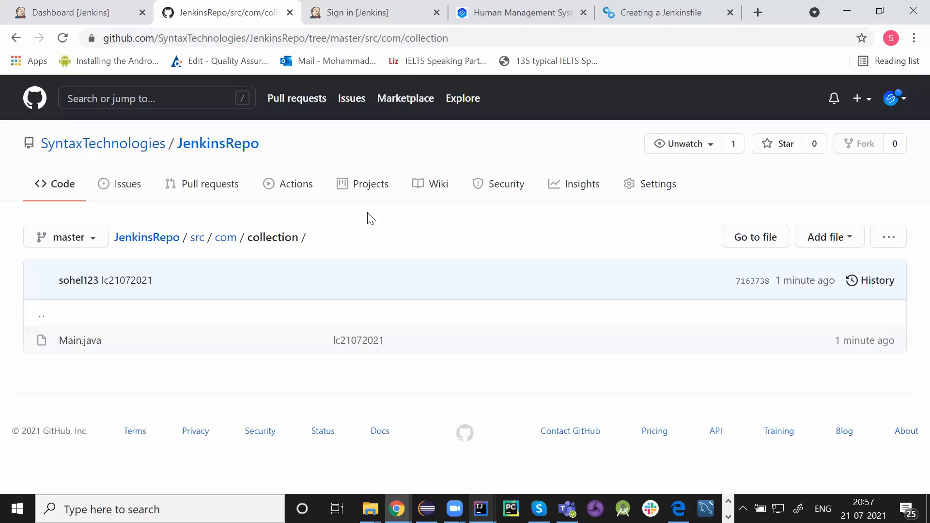
pyautogui.moveTo(152, 252)
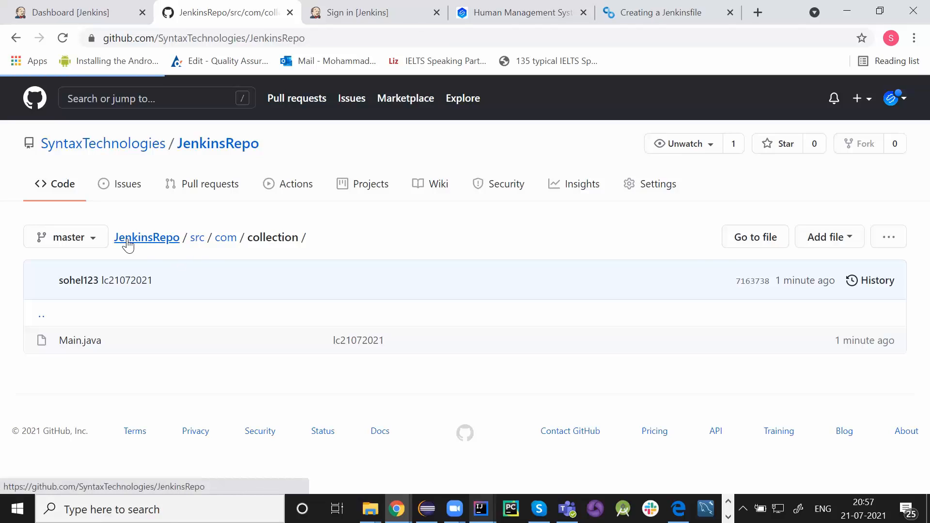
# Step: Return to the JenkinsRepo root listing via the breadcrumb, showing lc21072021 from a minute ago
pyautogui.click(146, 237)
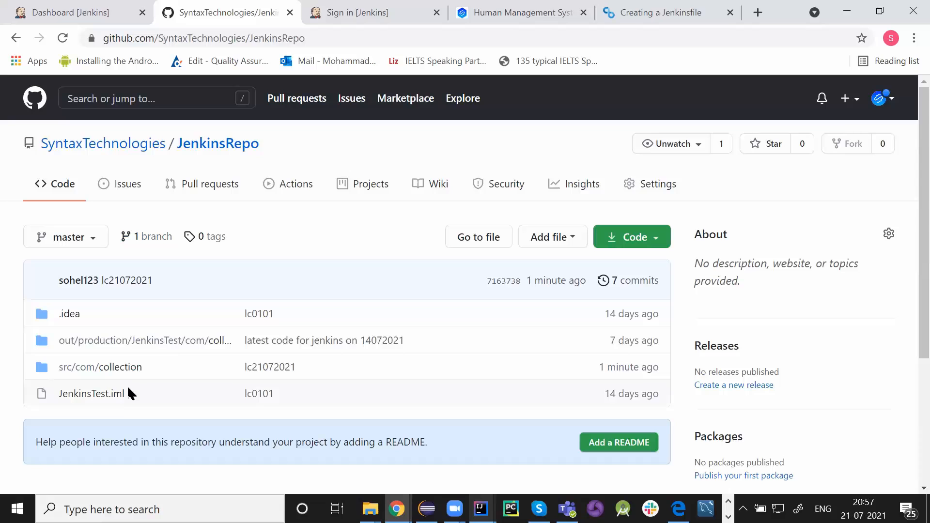